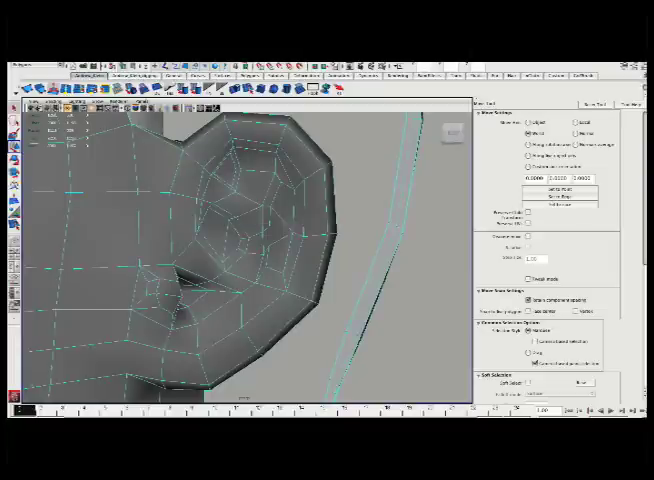
# Split an inner ear face with a new connecting edge toward quad topology.
pyautogui.click(264, 210)
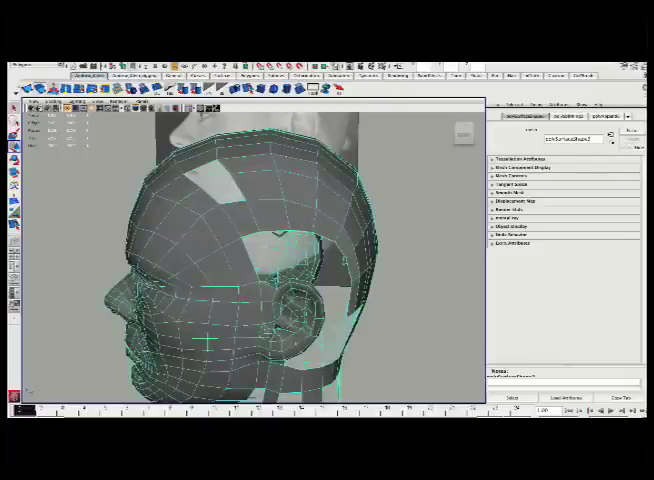
# Tumble out to check how the ear's edge loops run into the head mesh.
pyautogui.click(206, 180)
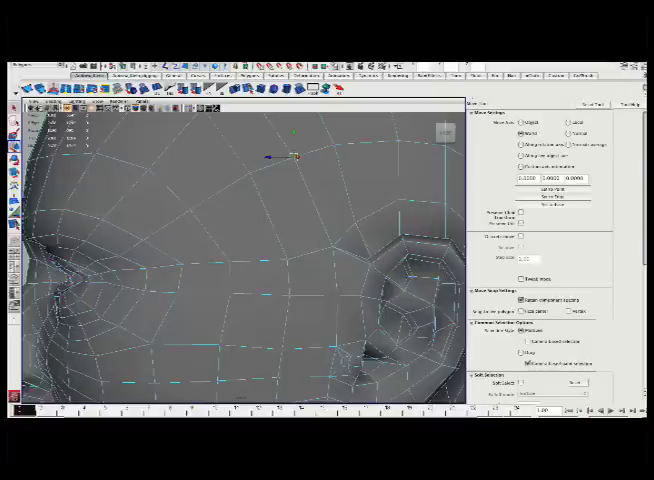
# Move a head vertex between the eye and ear to smooth the edge flow.
pyautogui.moveTo(296, 156); pyautogui.dragTo(206, 210)
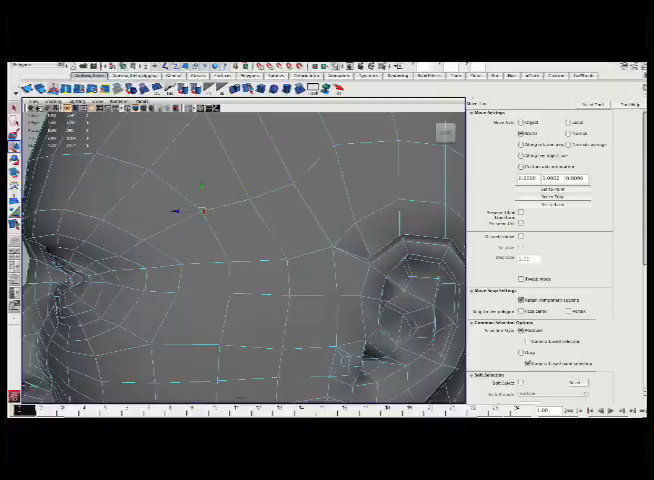